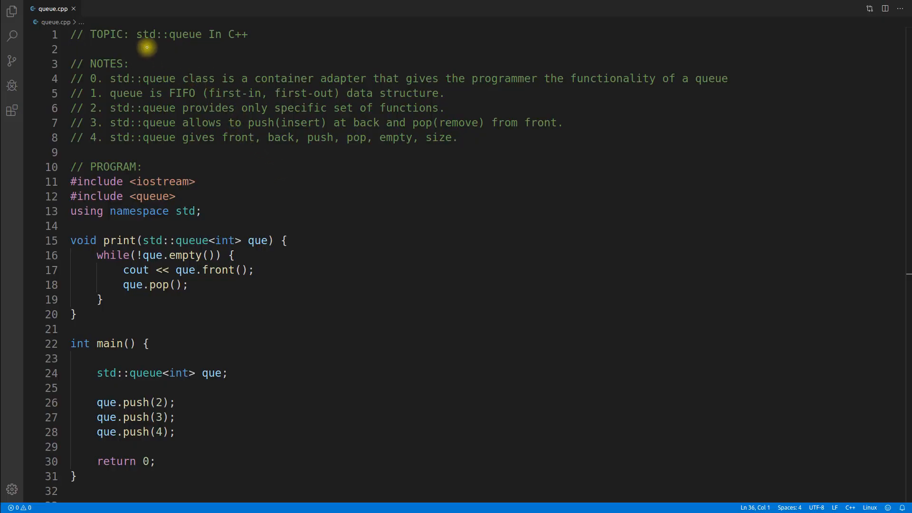
pyautogui.moveTo(130, 52)
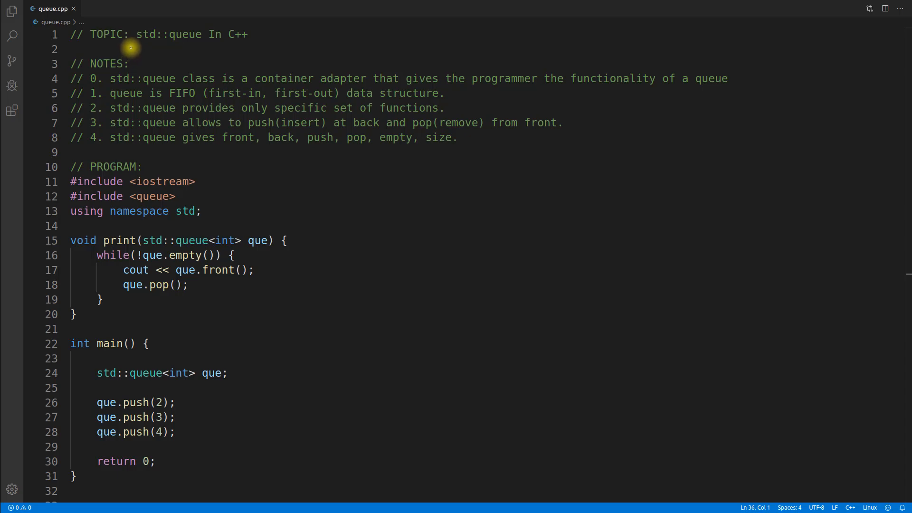
# Compile and run queue.cpp in the integrated terminal, dragging over code and terminal regions
pyautogui.moveTo(129, 45); pyautogui.dragTo(207, 45)
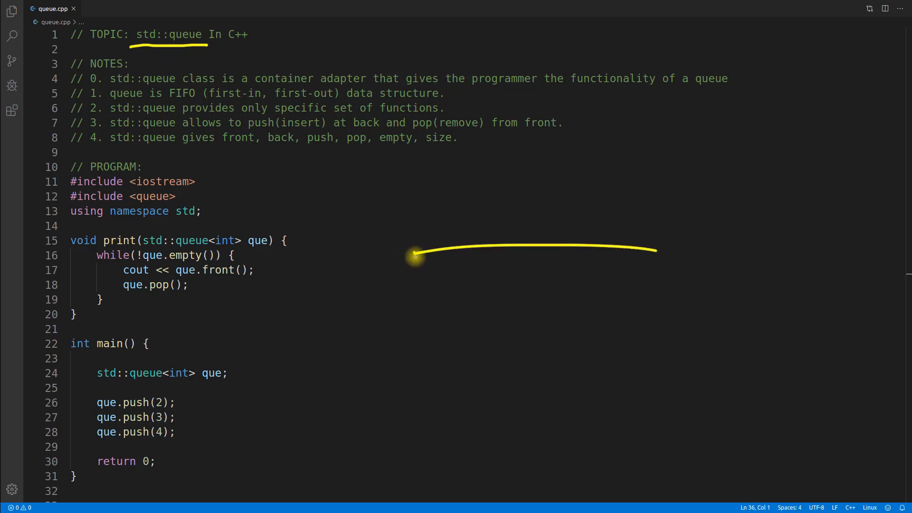
pyautogui.moveTo(413, 251); pyautogui.dragTo(702, 286)
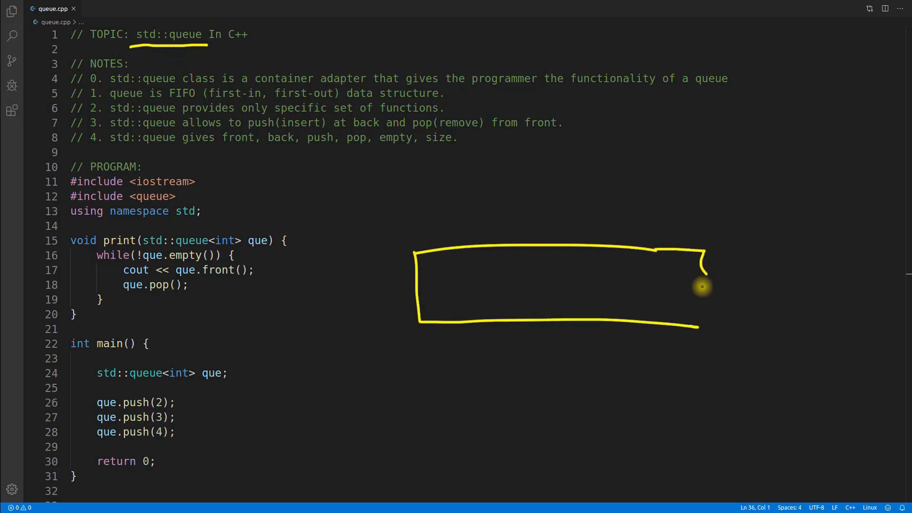
pyautogui.moveTo(459, 247); pyautogui.dragTo(459, 319)
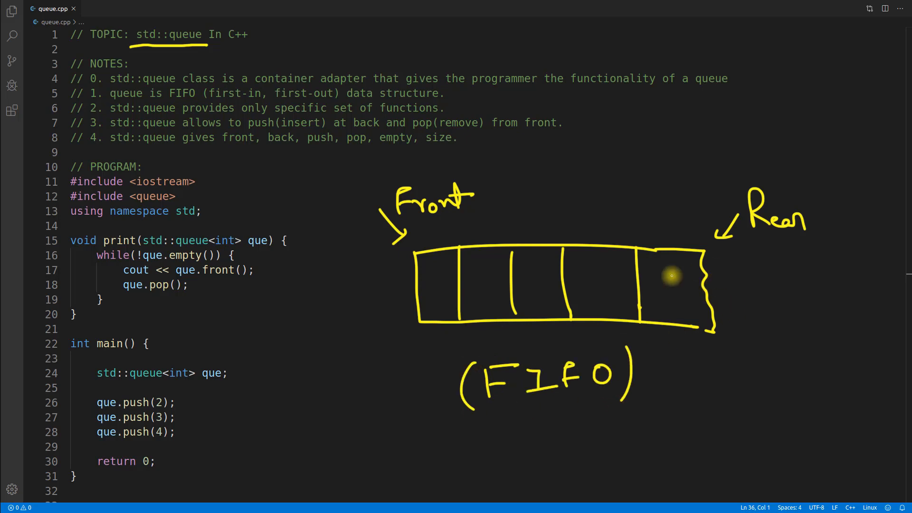
pyautogui.moveTo(334, 425)
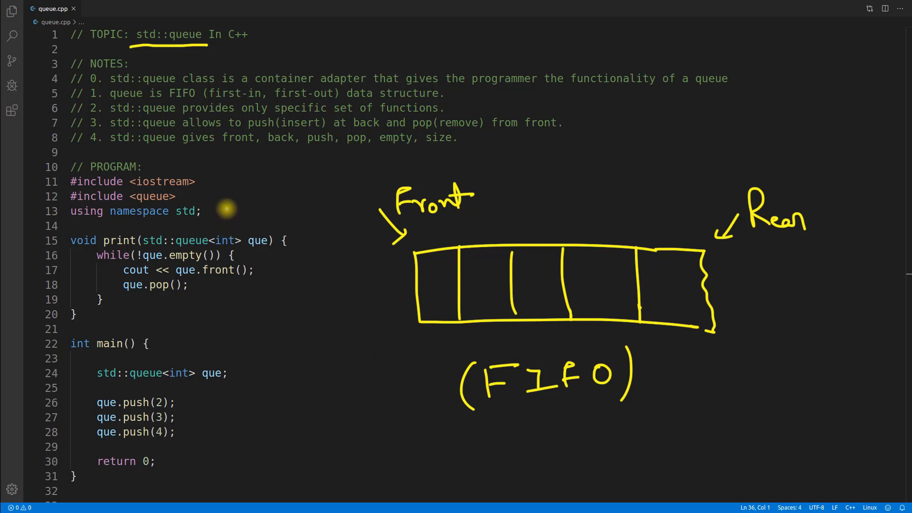
pyautogui.moveTo(226, 201); pyautogui.dragTo(224, 233)
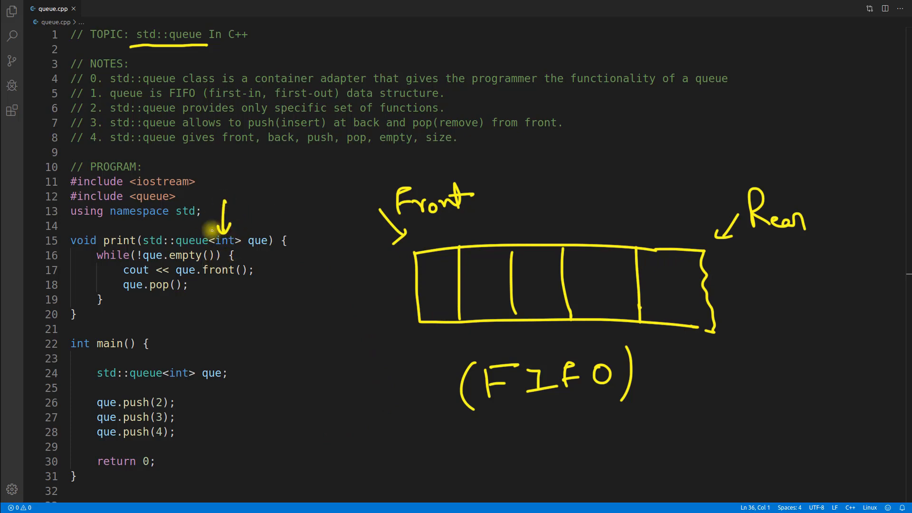
pyautogui.moveTo(203, 234)
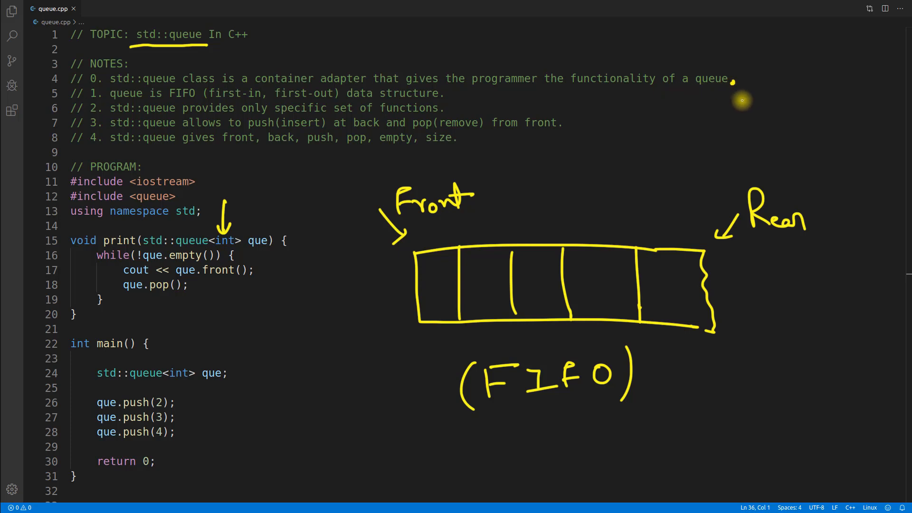
pyautogui.moveTo(220, 148)
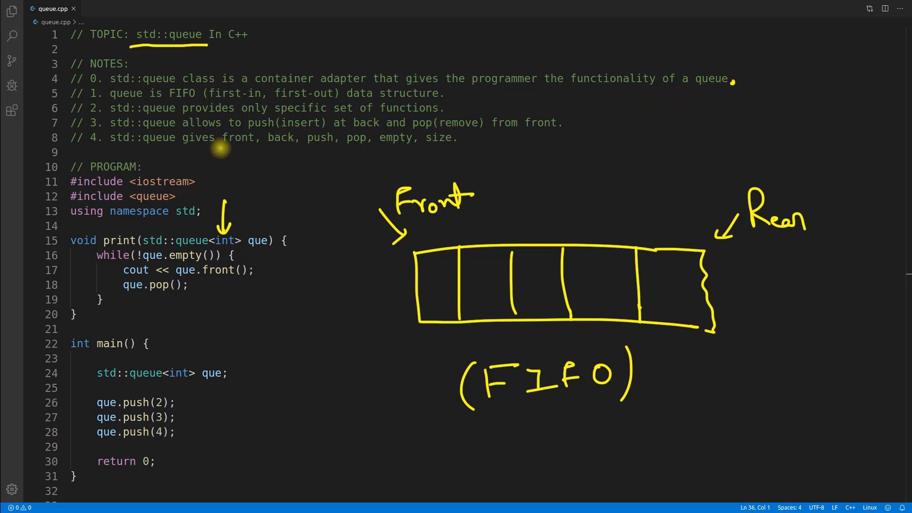
pyautogui.moveTo(311, 150)
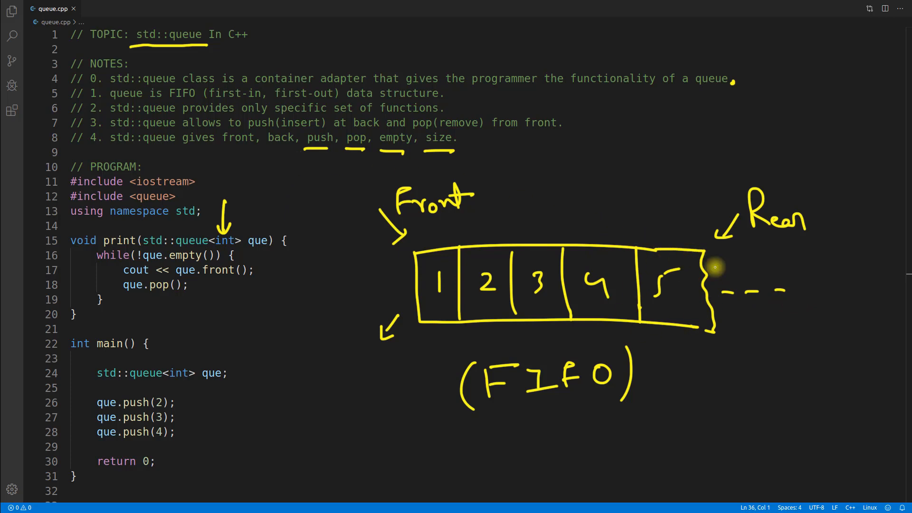
pyautogui.moveTo(229, 145)
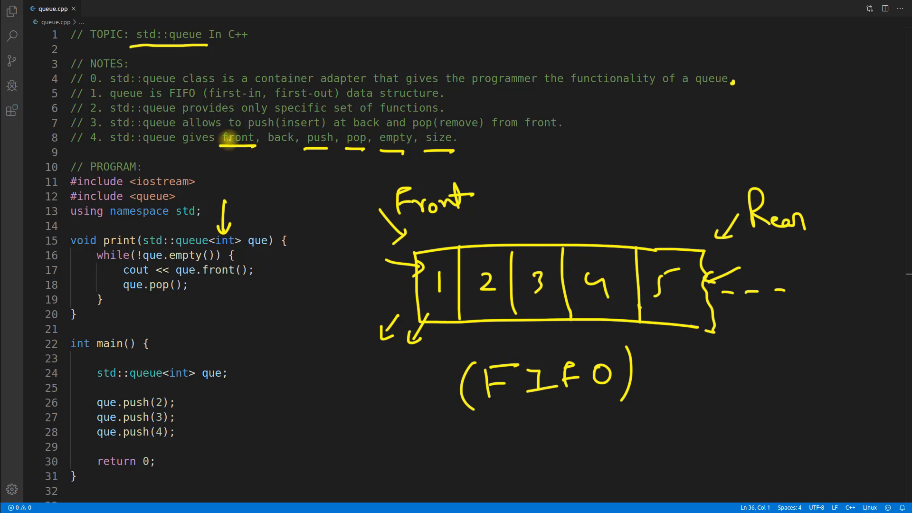
pyautogui.moveTo(286, 148)
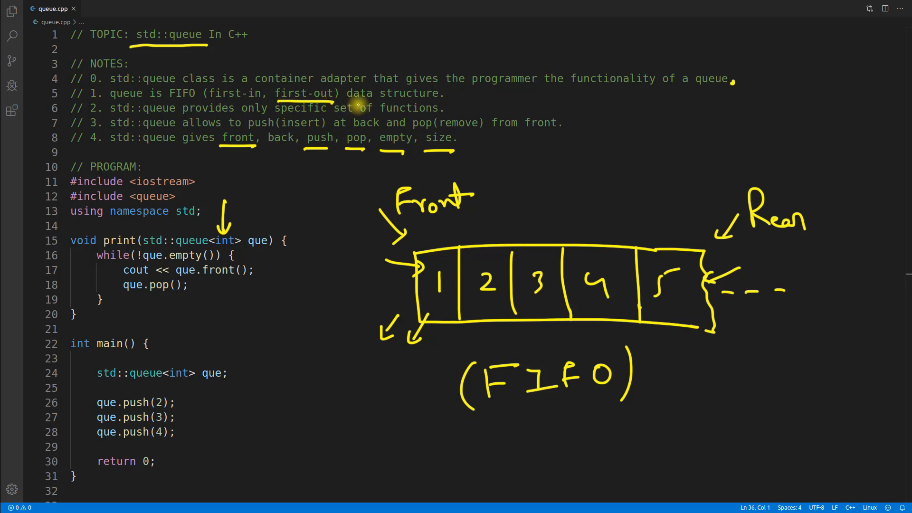
pyautogui.moveTo(448, 93); pyautogui.dragTo(470, 91)
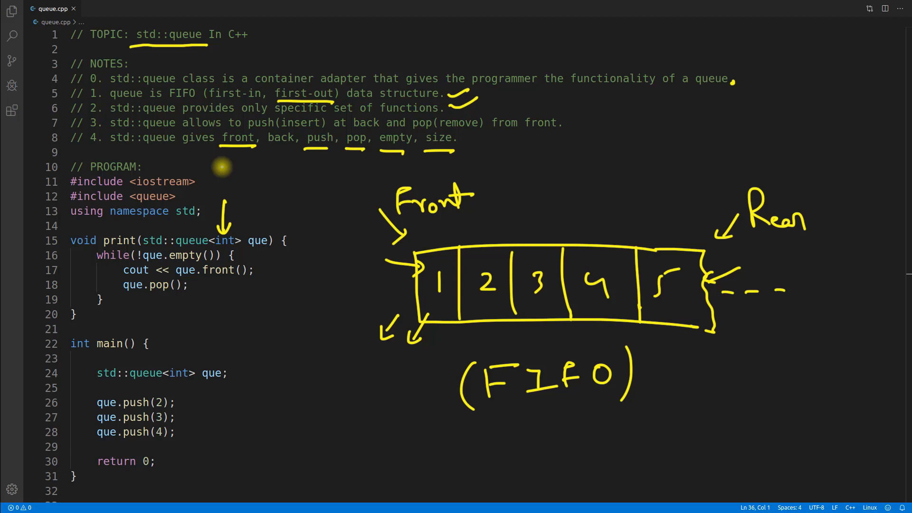
pyautogui.moveTo(220, 168); pyautogui.dragTo(468, 167)
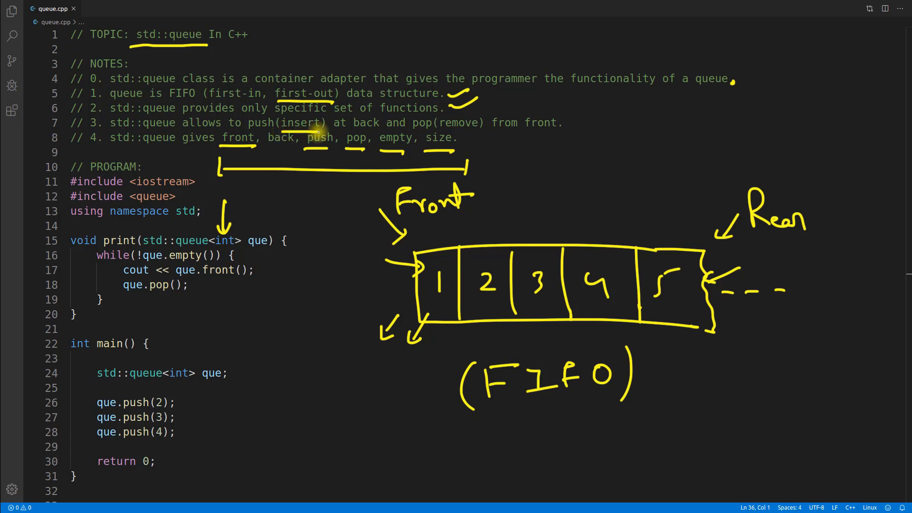
pyautogui.moveTo(445, 134)
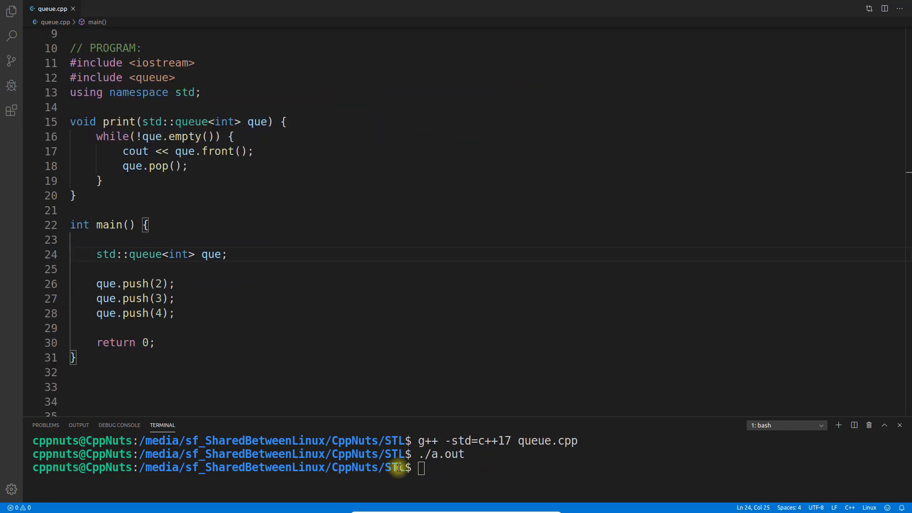
# Add print(que); before return 0 and append << endl to the cout line
pyautogui.click(149, 327)
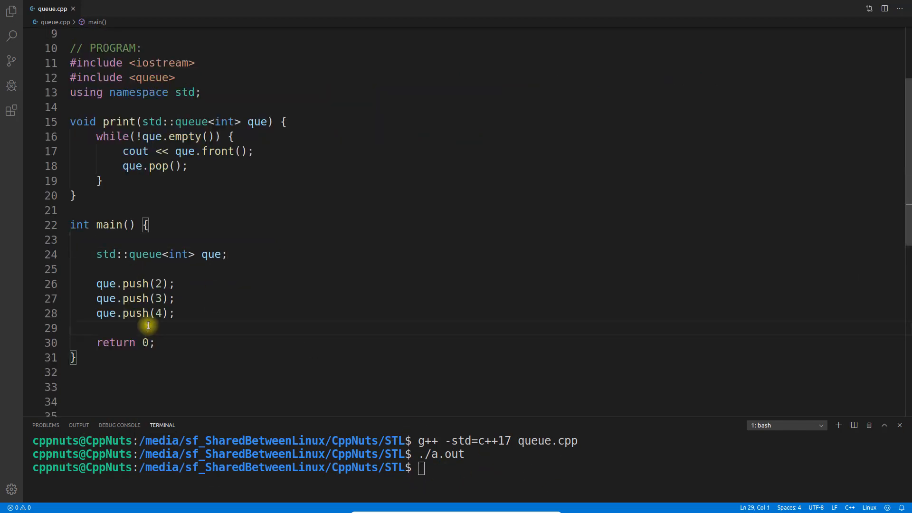
pyautogui.write('print(que);')
pyautogui.click(162, 152)
pyautogui.write(' << en')
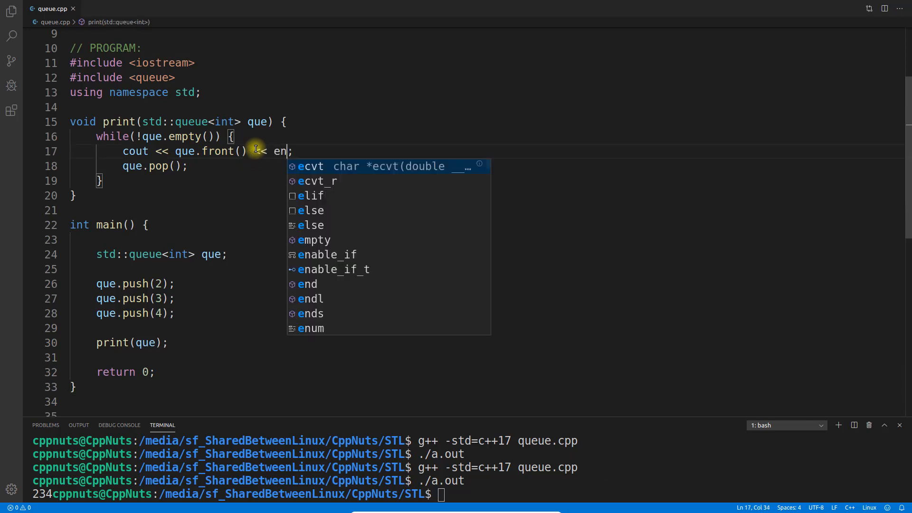
pyautogui.write('dl')
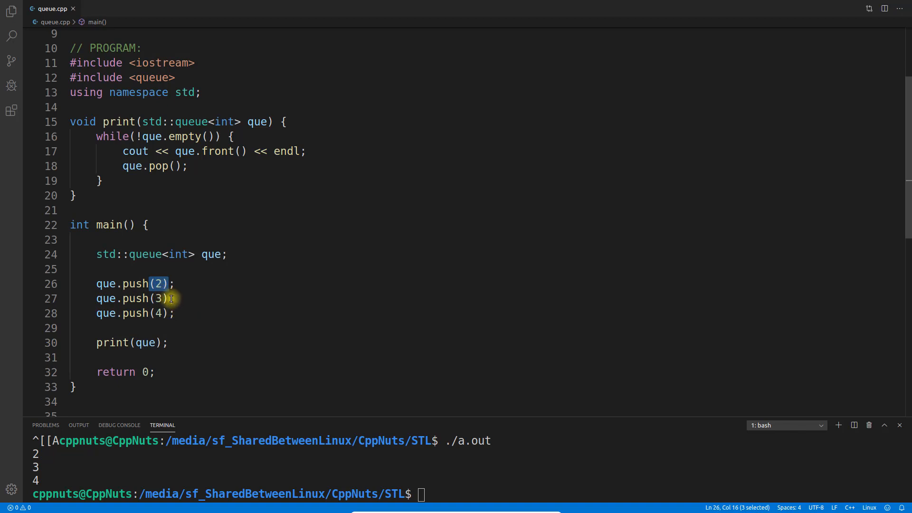
# Compile queue.cpp and run ./a.out, printing 2, 3 and 4 on separate lines
pyautogui.click(158, 298)
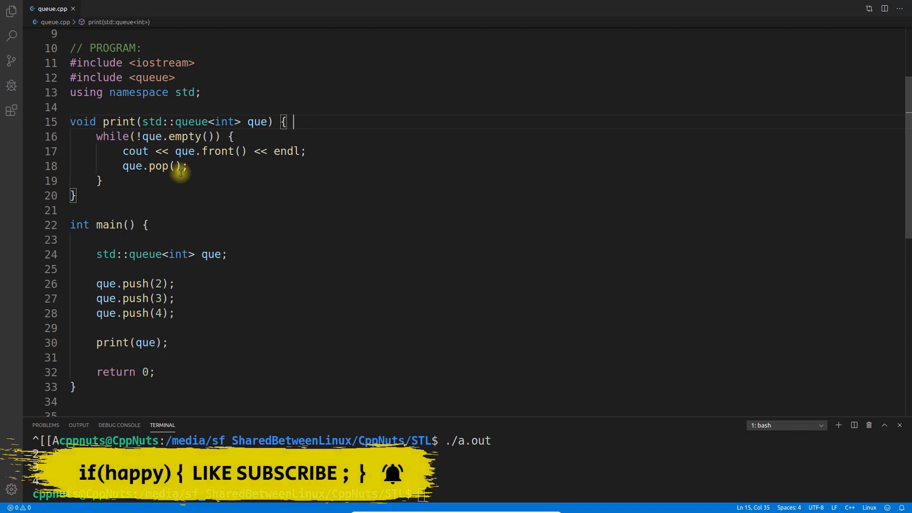
pyautogui.click(233, 136)
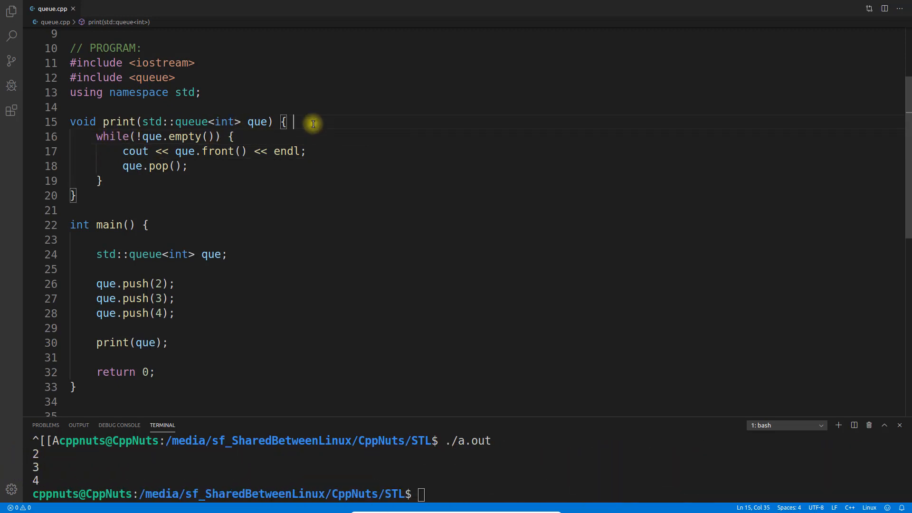
# Append the comment '// Remove from the front' after que.pop(); on line 18
pyautogui.doubleClick(217, 151)
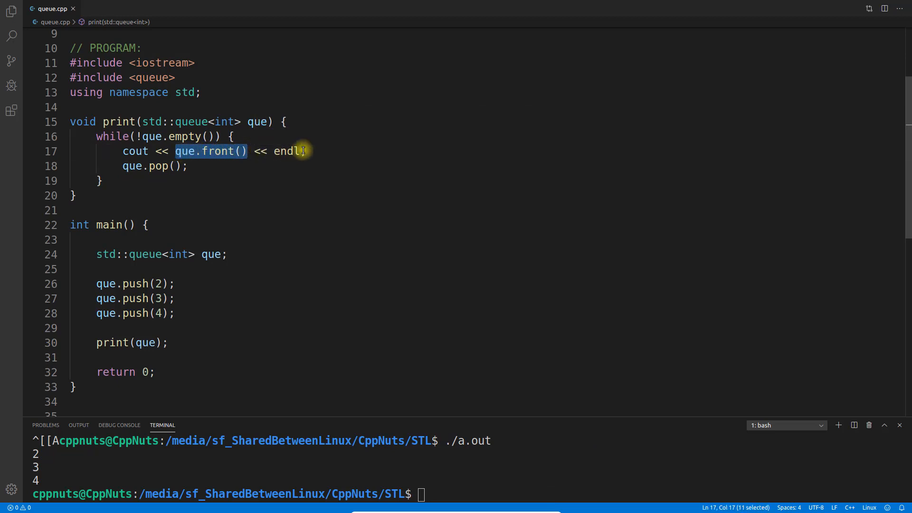
pyautogui.click(220, 151)
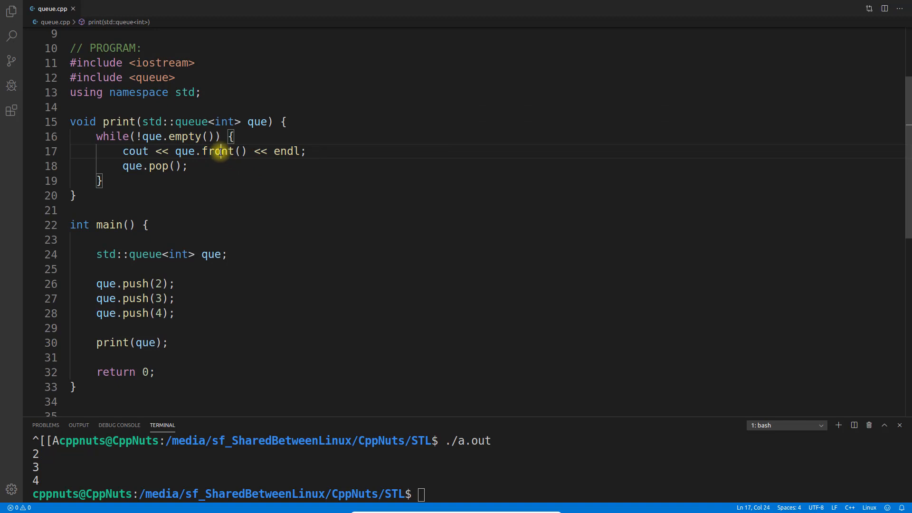
pyautogui.doubleClick(218, 150)
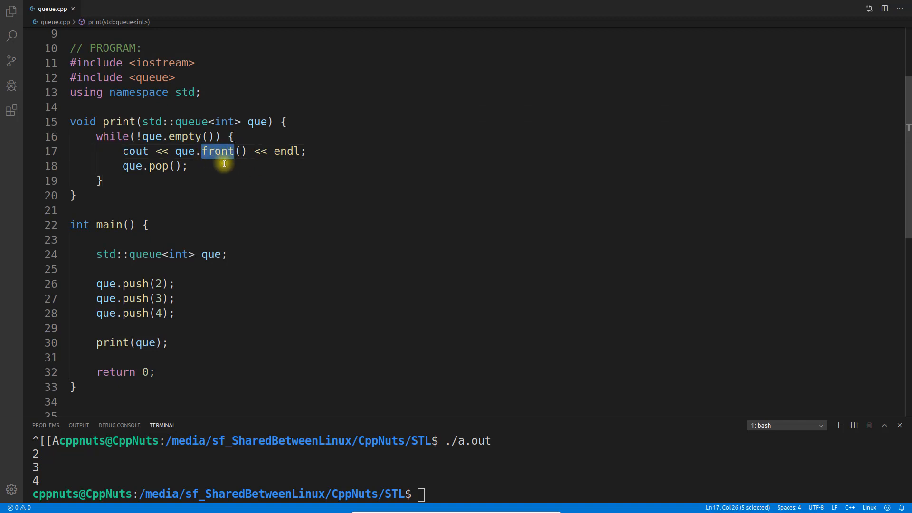
pyautogui.moveTo(249, 150)
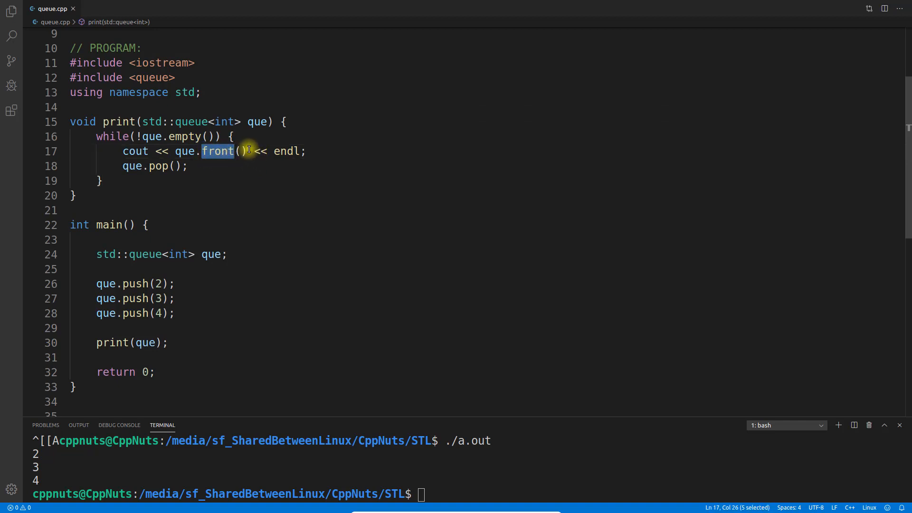
pyautogui.doubleClick(158, 166)
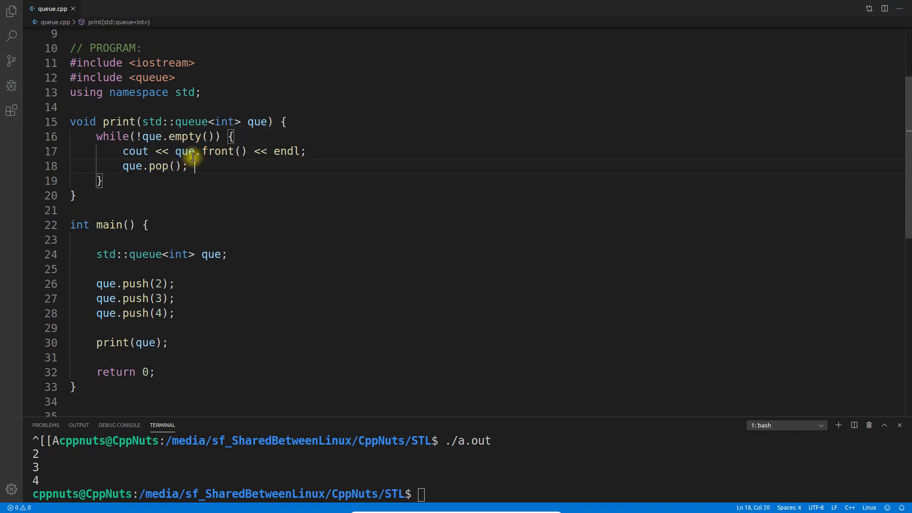
pyautogui.write('// Remove from the front')
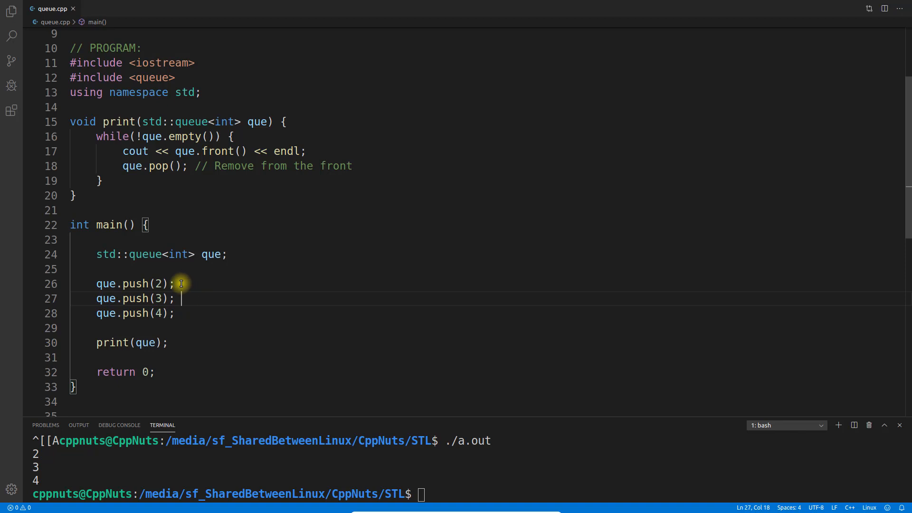
pyautogui.doubleClick(184, 137)
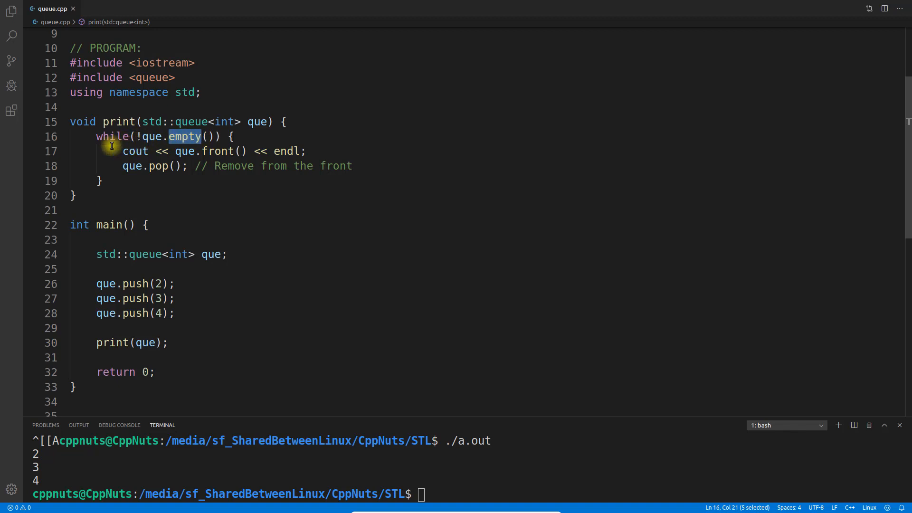
pyautogui.click(218, 151)
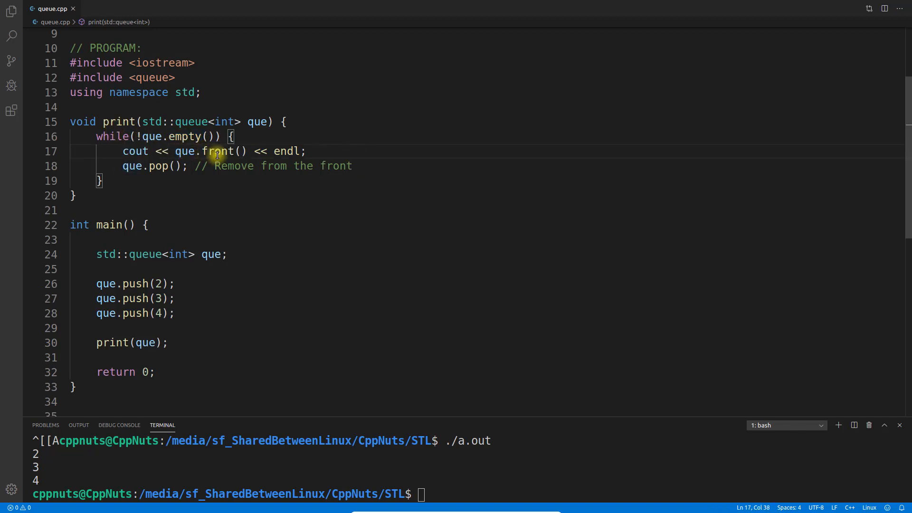
pyautogui.doubleClick(218, 151)
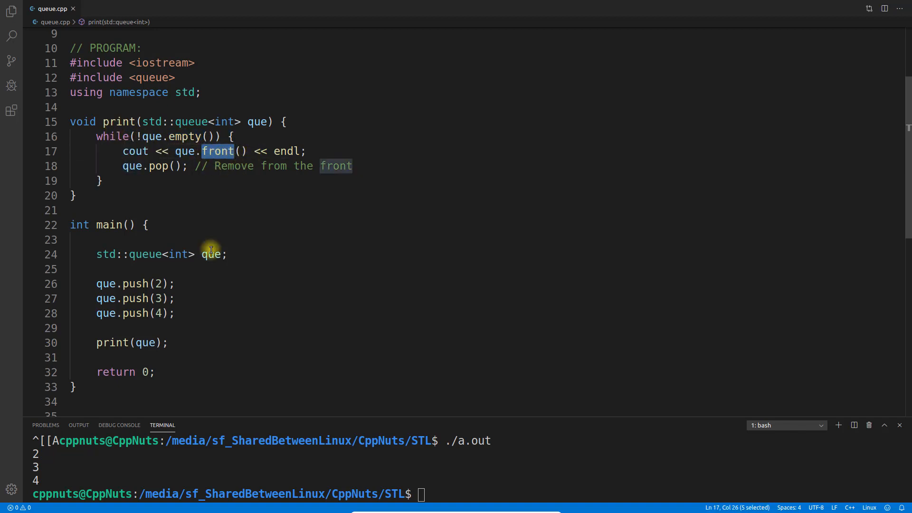
pyautogui.click(165, 298)
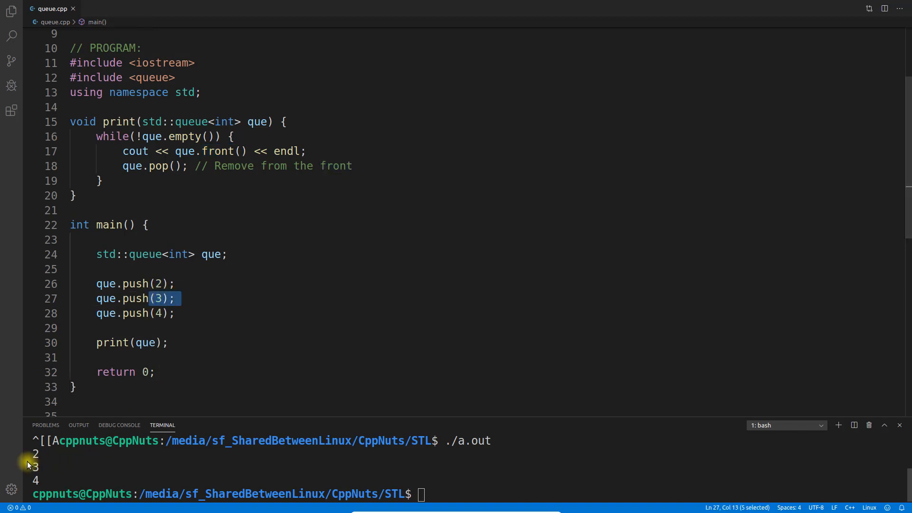
pyautogui.moveTo(158, 165)
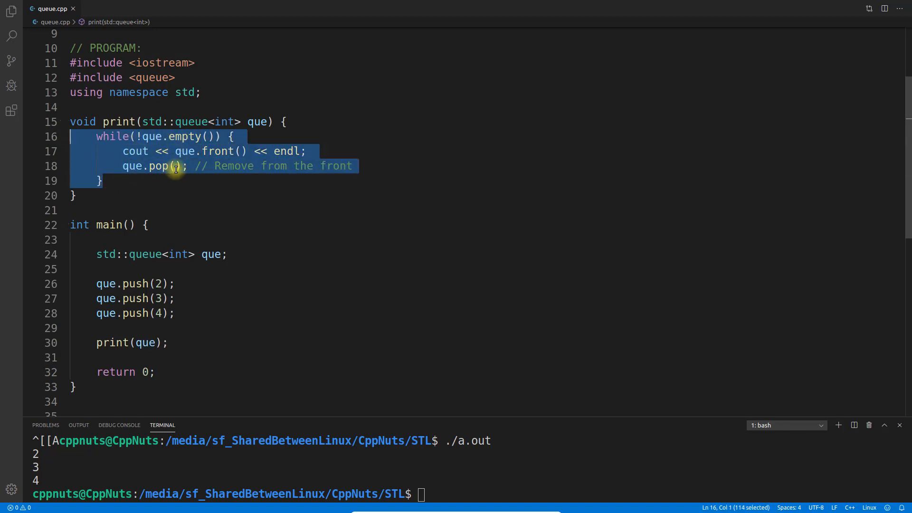
pyautogui.click(147, 181)
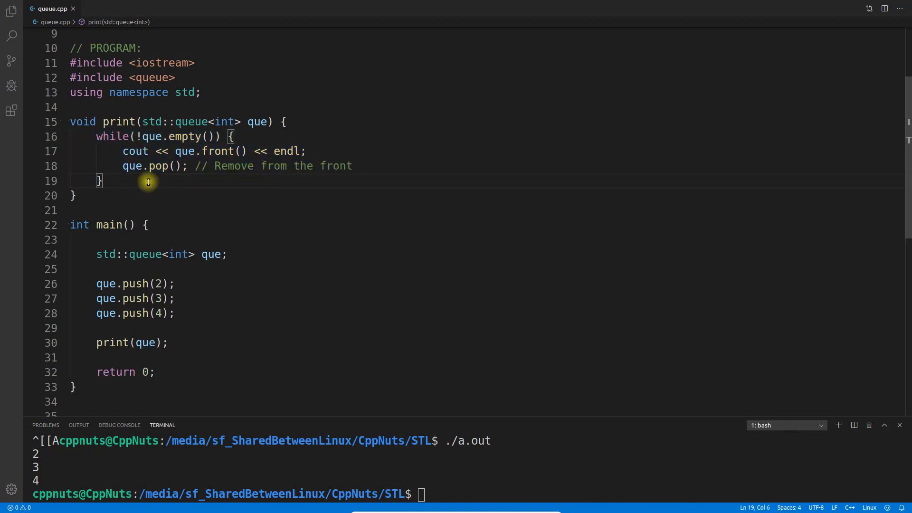
pyautogui.moveTo(312, 176)
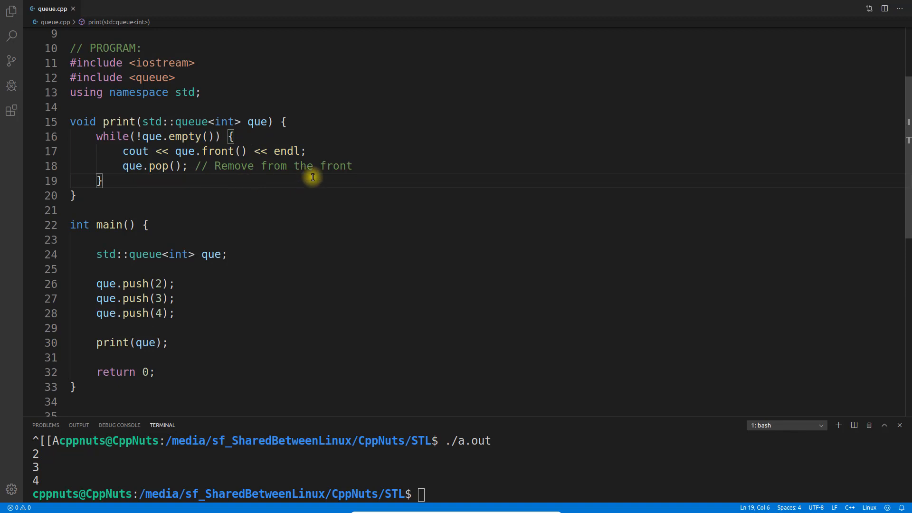
pyautogui.moveTo(319, 159)
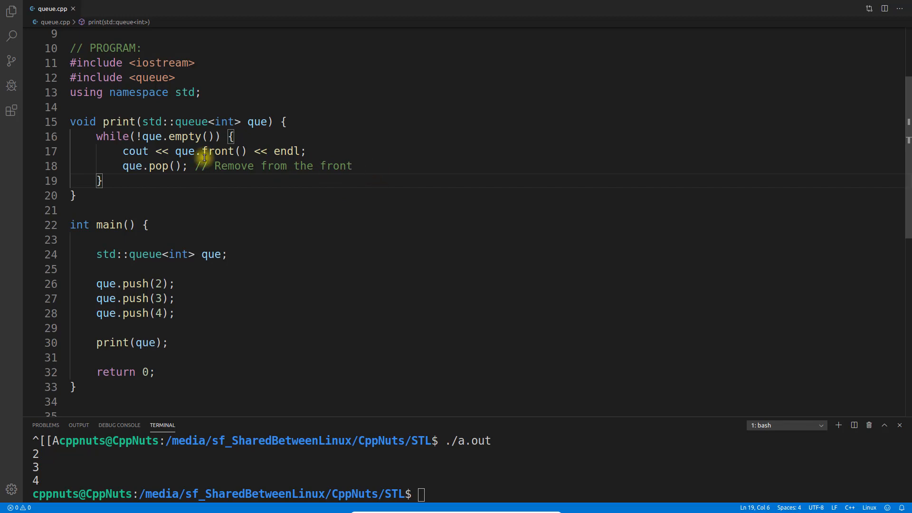
pyautogui.click(231, 210)
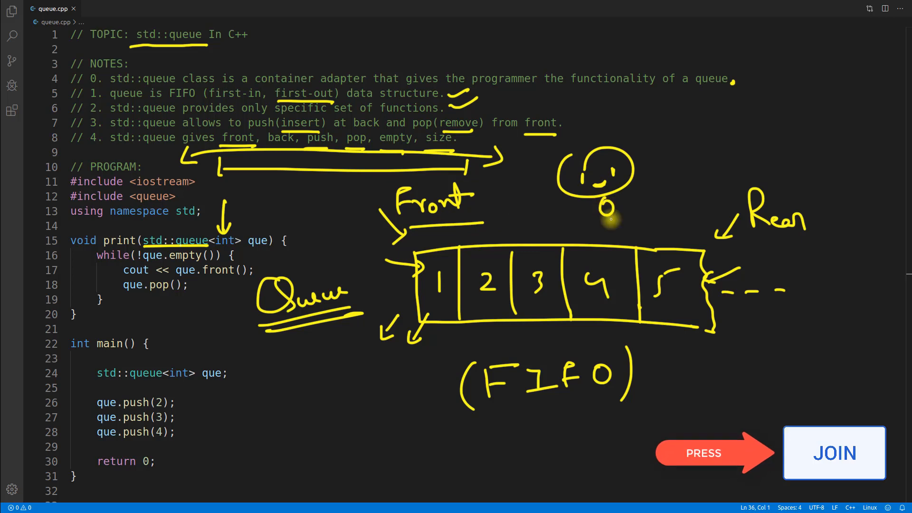
# Return to the top of queue.cpp to show the queue notes and diagram
pyautogui.moveTo(604, 210); pyautogui.dragTo(611, 361)
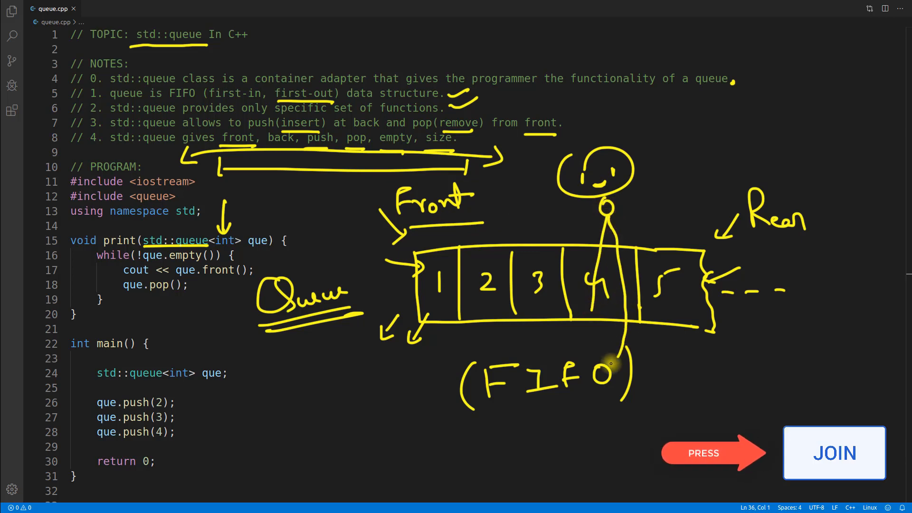